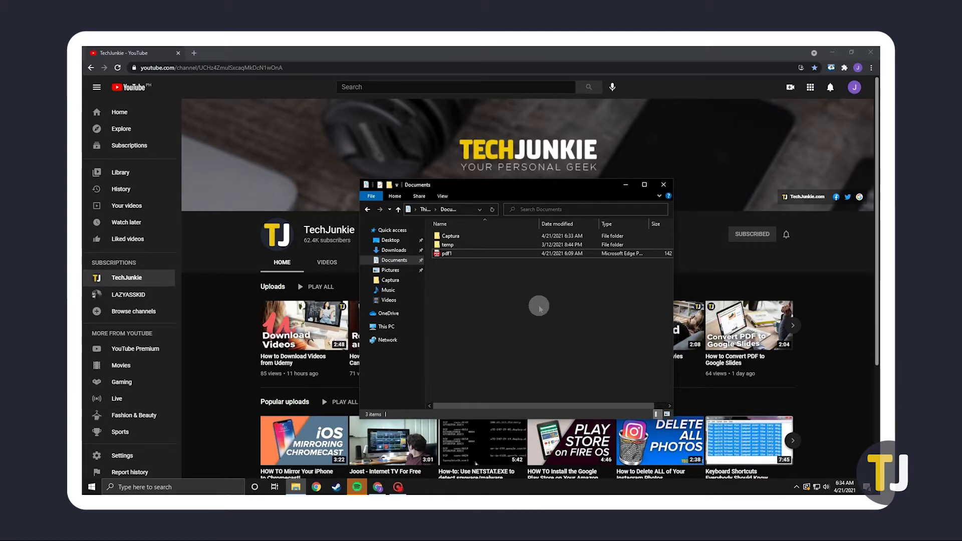
Open the protected pdf1 from Documents in Chrome and unlock it with its password
left_click(445, 253)
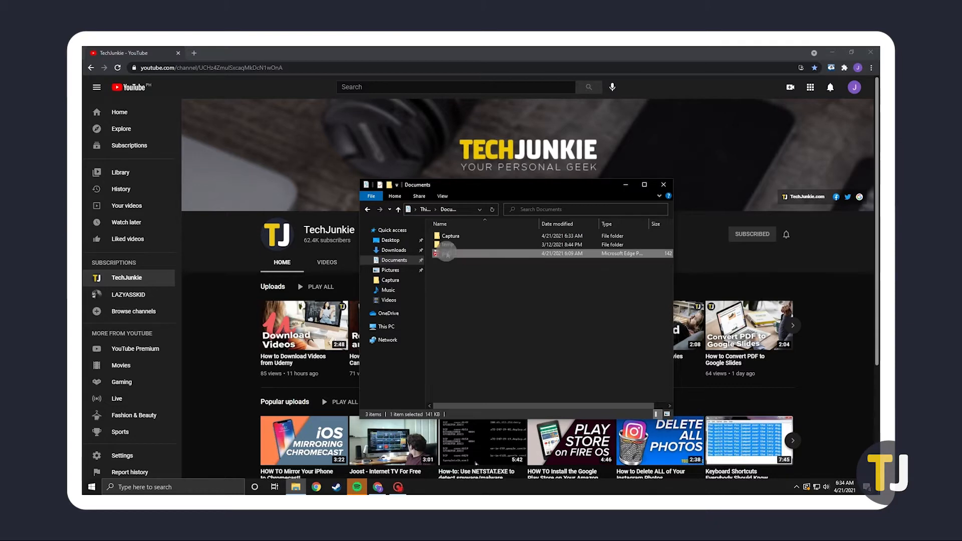
double_click(448, 254)
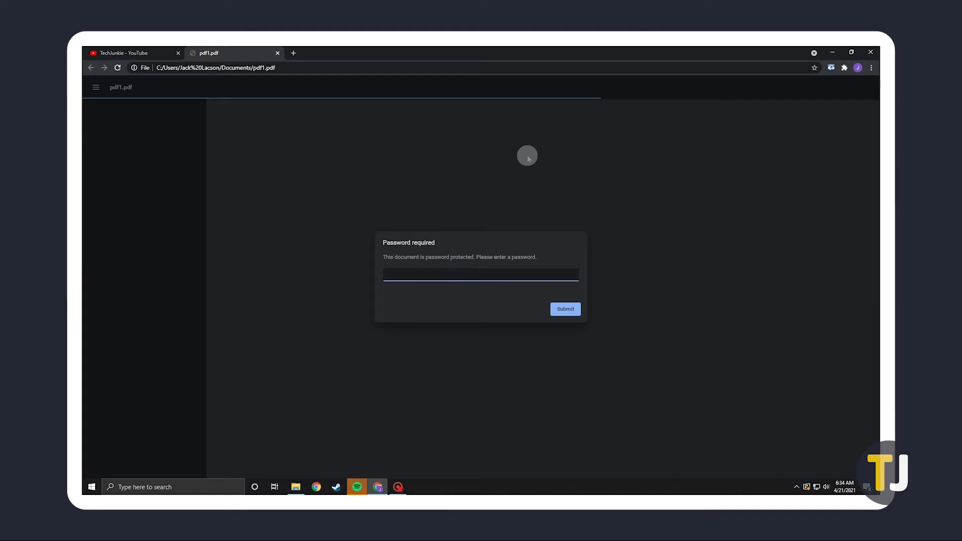
left_click(564, 309)
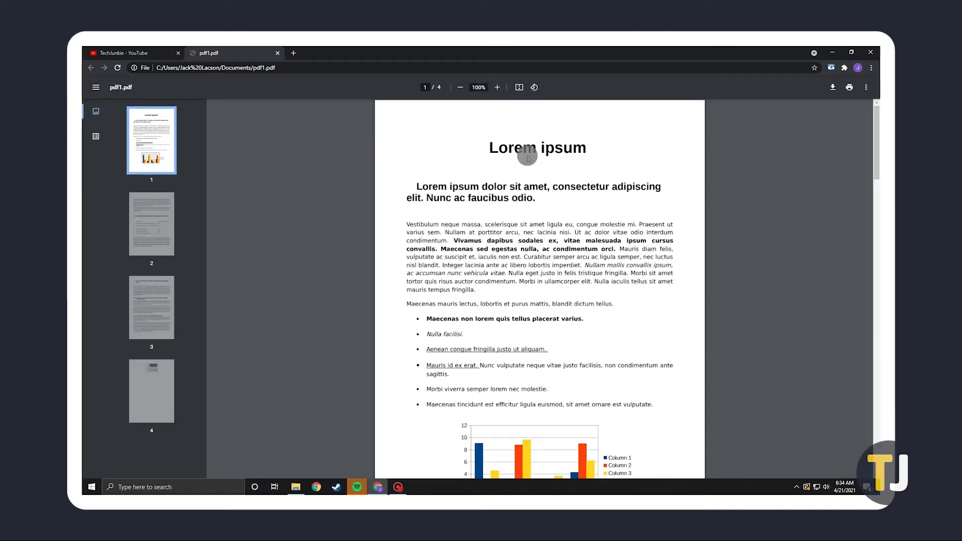
mouse_move(743, 148)
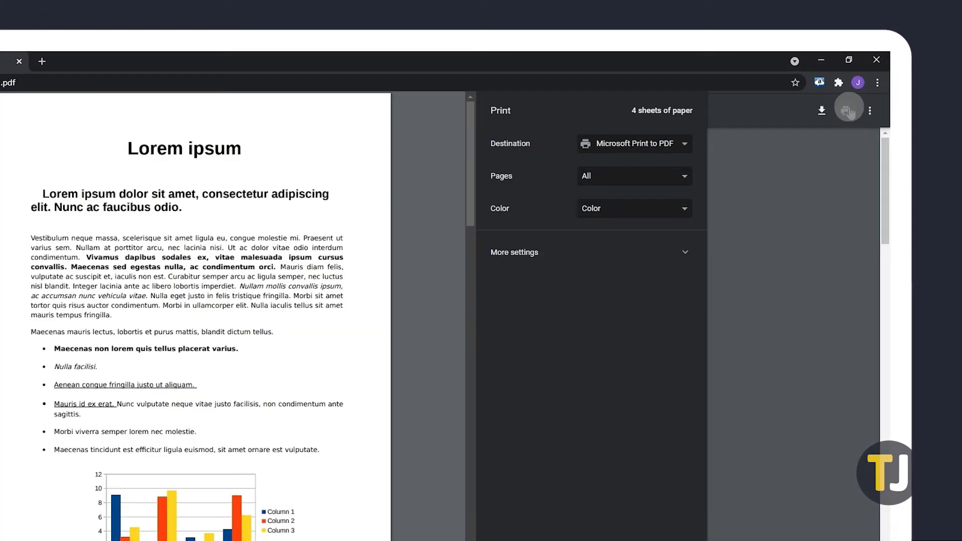
Print the unlocked pdf1 to Microsoft Print to PDF to reach the save dialog
left_click(634, 144)
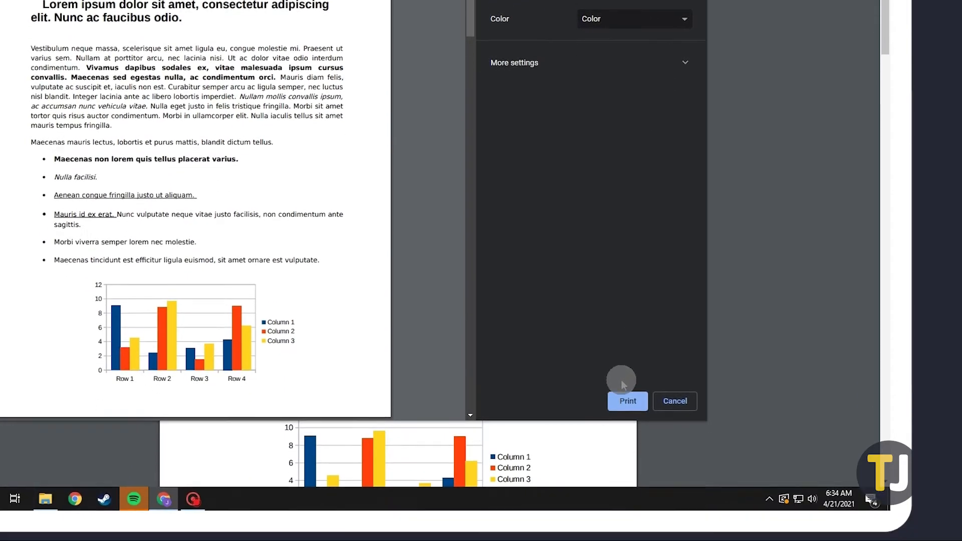
left_click(627, 401)
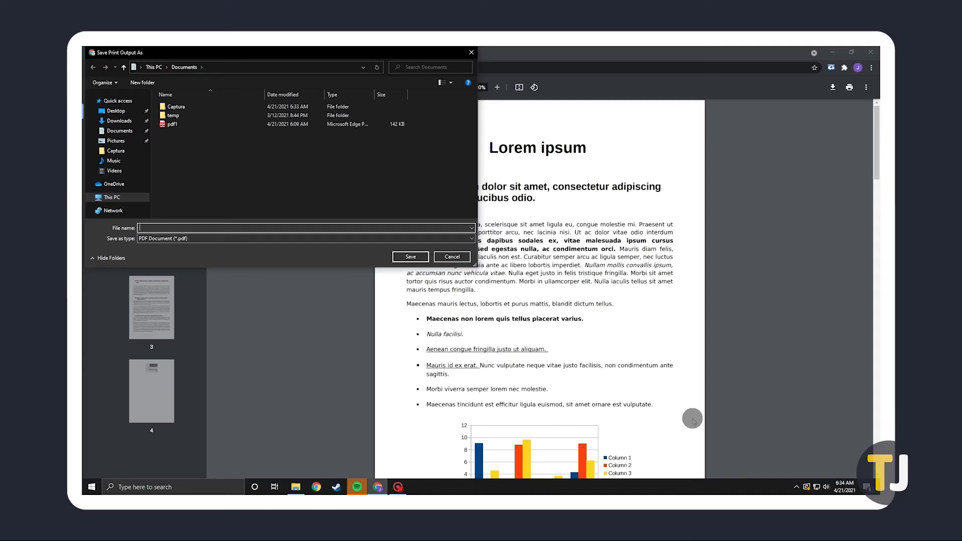
Name the printed copy 'pdf2' in the Documents save dialog
type("pdf2")
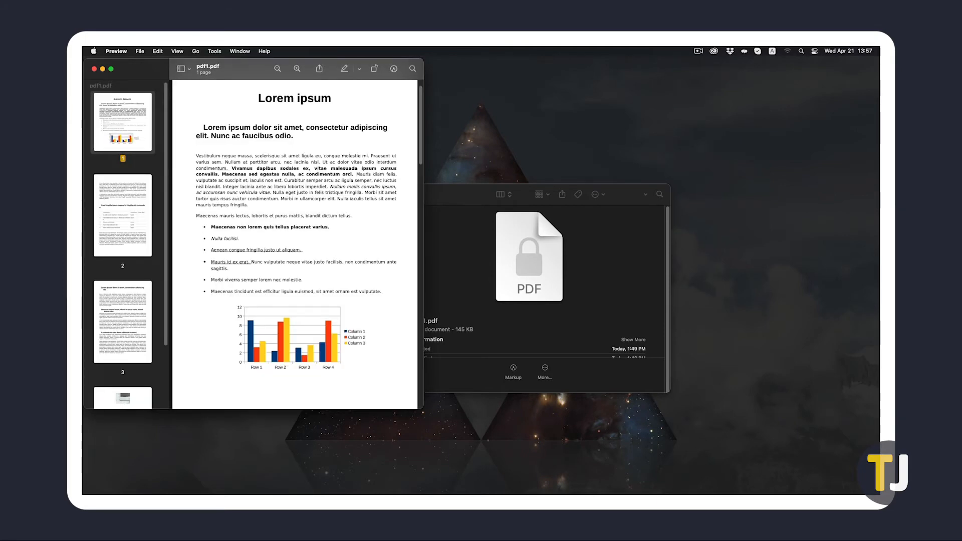
Show Preview's File menu for the unlocked pdf1
left_click(139, 51)
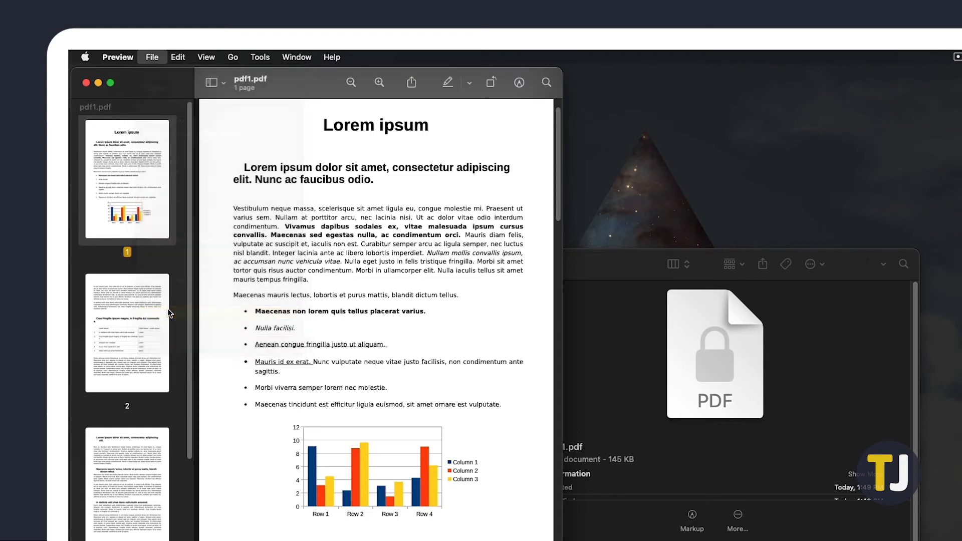
Export pdf1 as a PDF into Documents and confirm the save
left_click(151, 57)
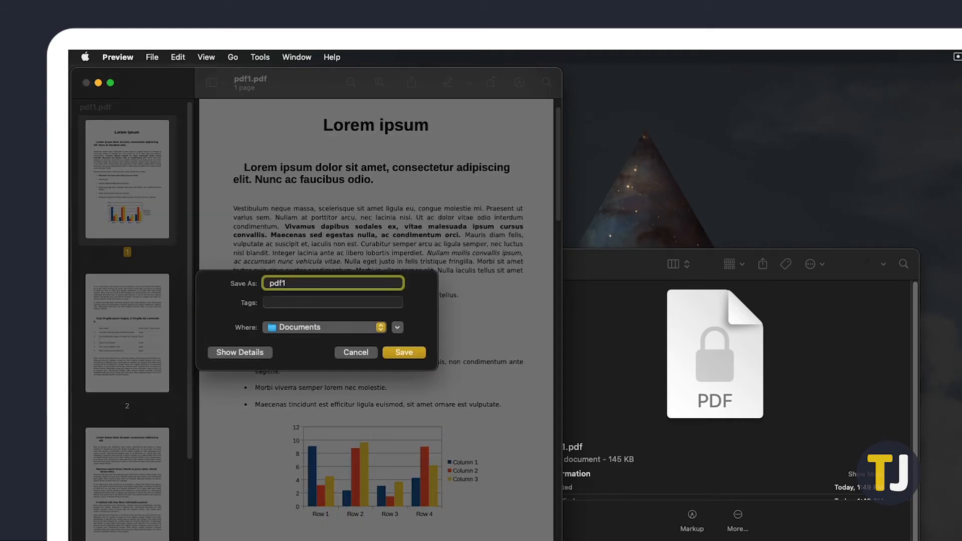
left_click(403, 352)
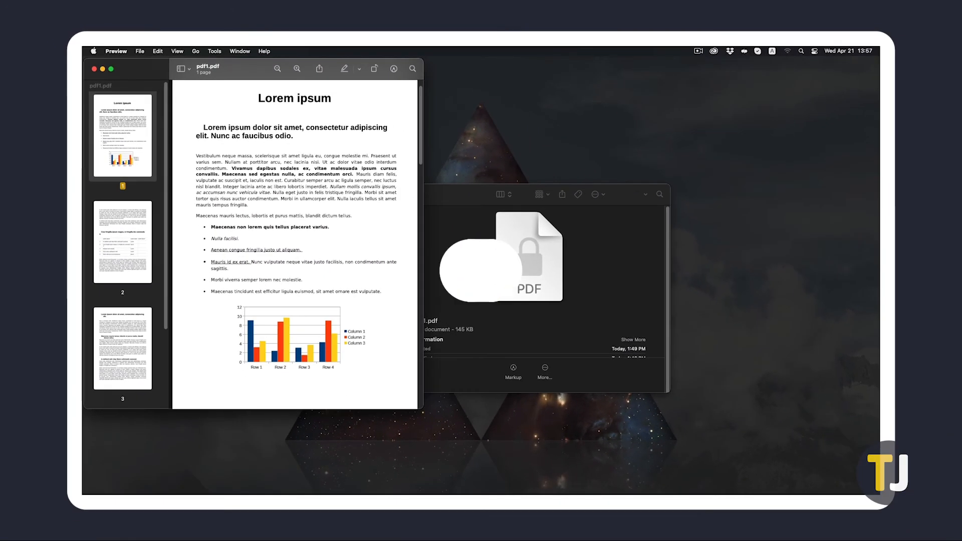